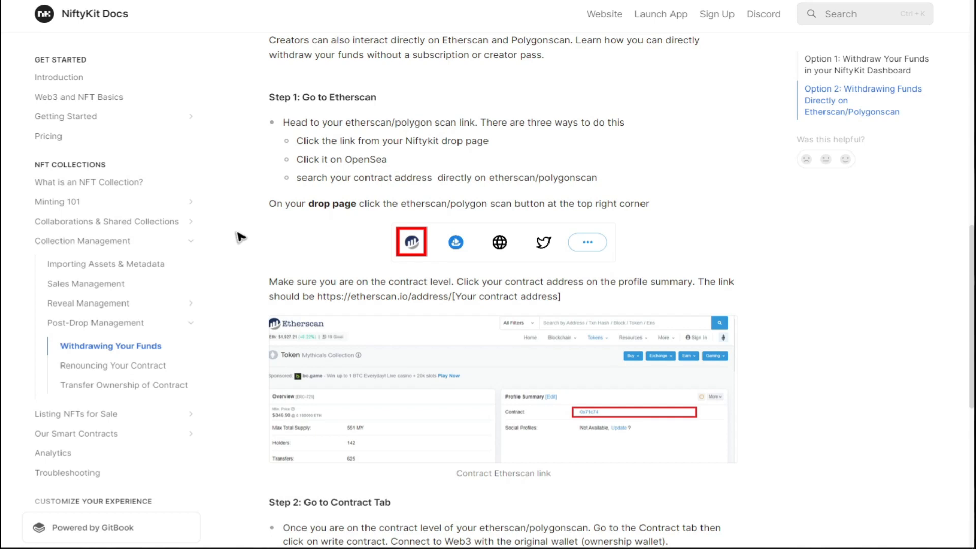
{"action": "mouse_move", "coordinate": [450, 276]}
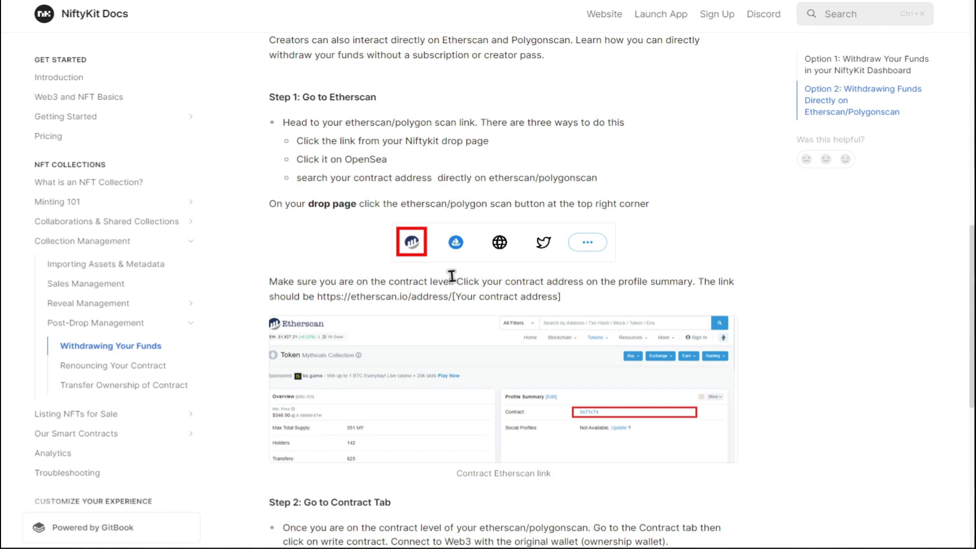
{"action": "mouse_move", "coordinate": [328, 117]}
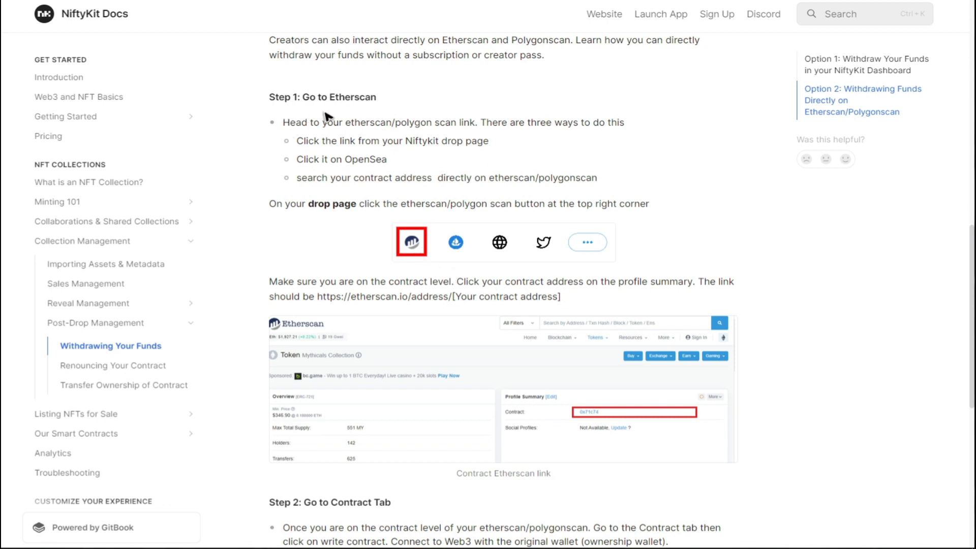
{"action": "mouse_move", "coordinate": [398, 136]}
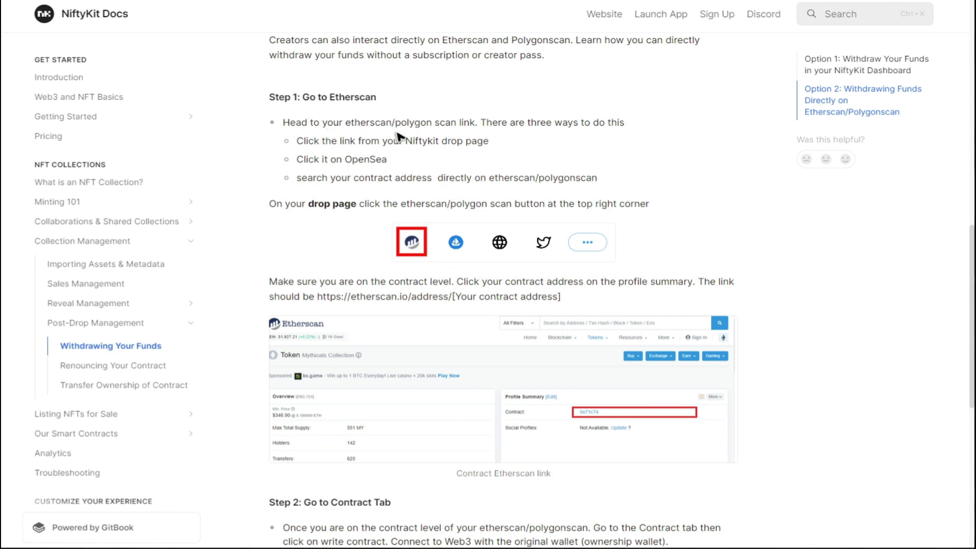
{"action": "mouse_move", "coordinate": [523, 140]}
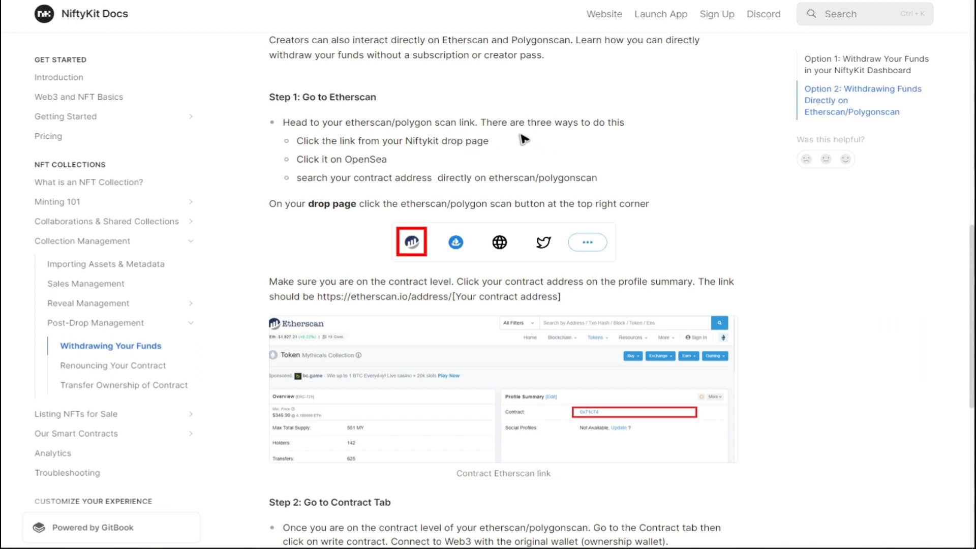
{"action": "mouse_move", "coordinate": [392, 153]}
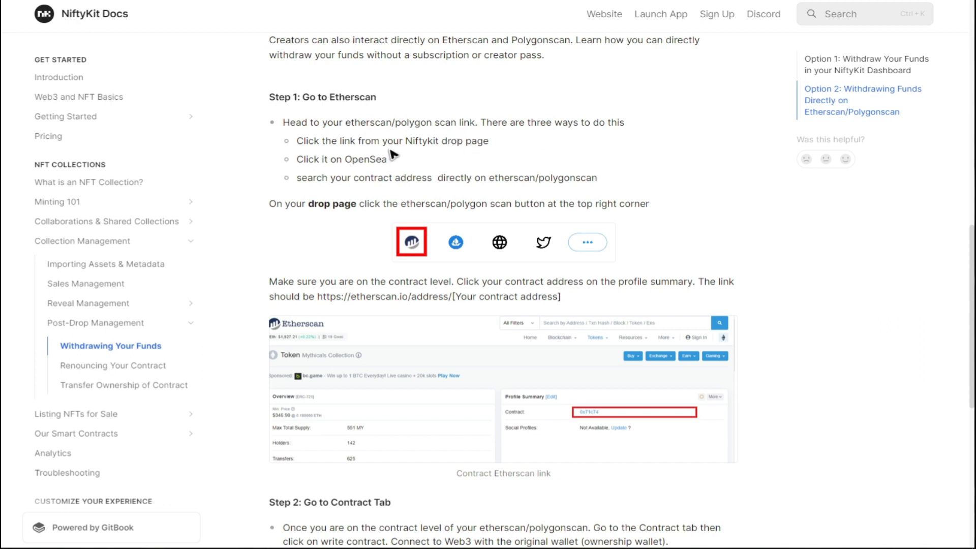
{"action": "mouse_move", "coordinate": [281, 174]}
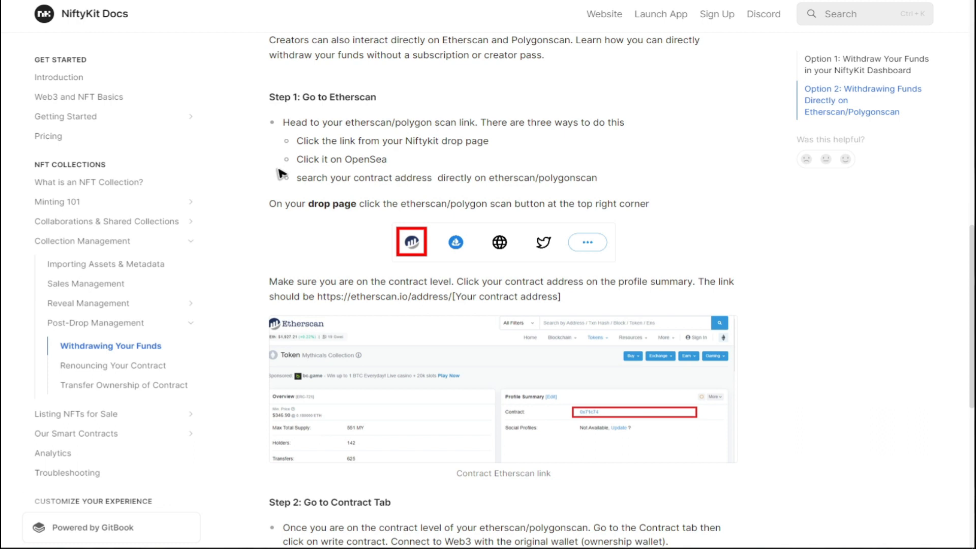
{"action": "mouse_move", "coordinate": [345, 202]}
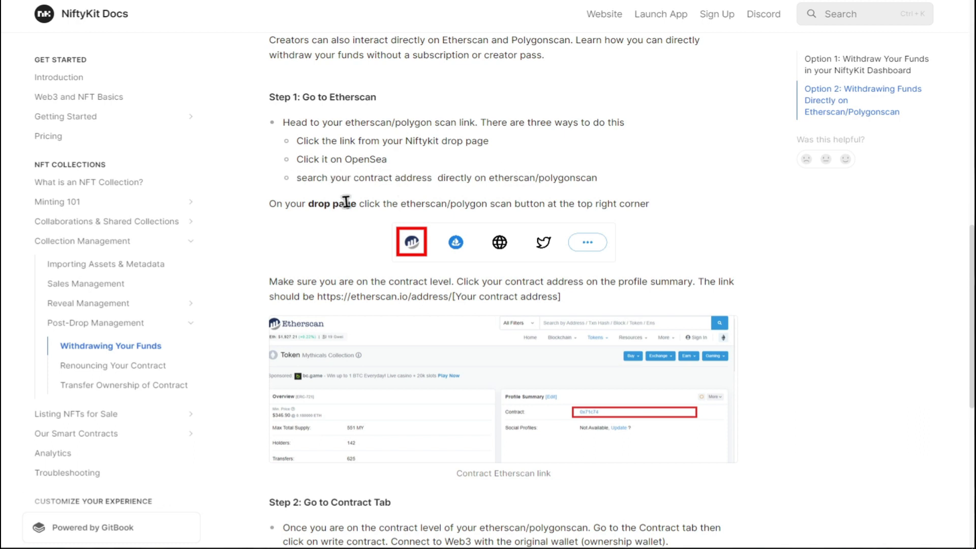
{"action": "mouse_move", "coordinate": [486, 194]}
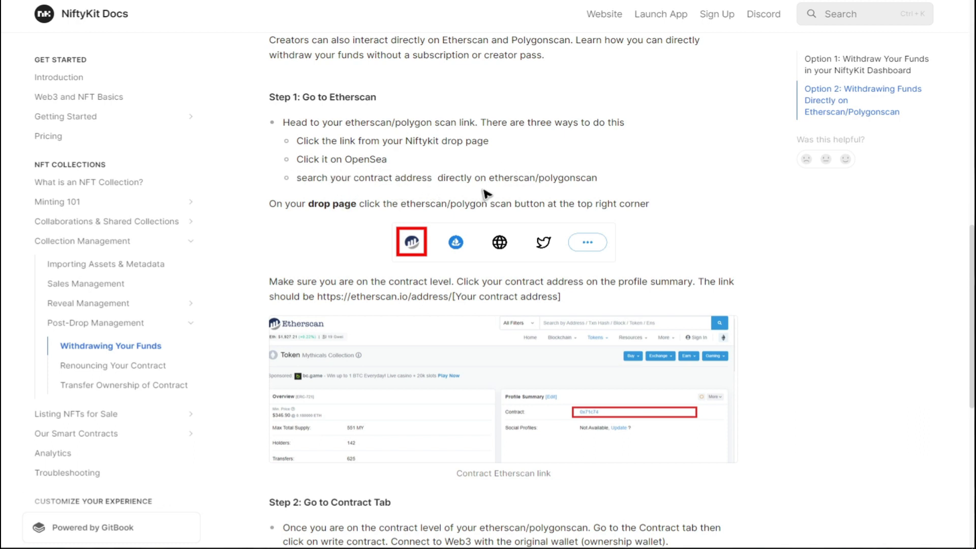
{"action": "mouse_move", "coordinate": [370, 225]}
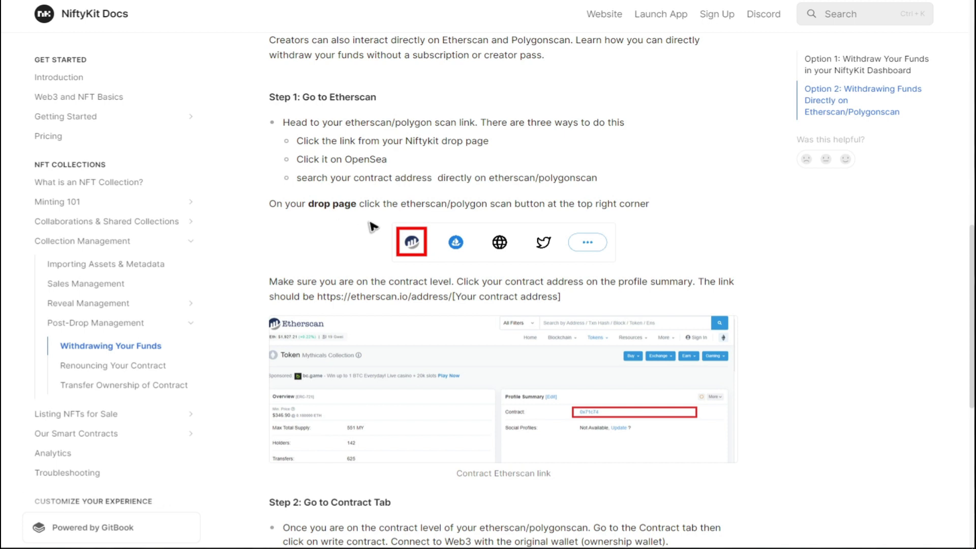
{"action": "mouse_move", "coordinate": [555, 219]}
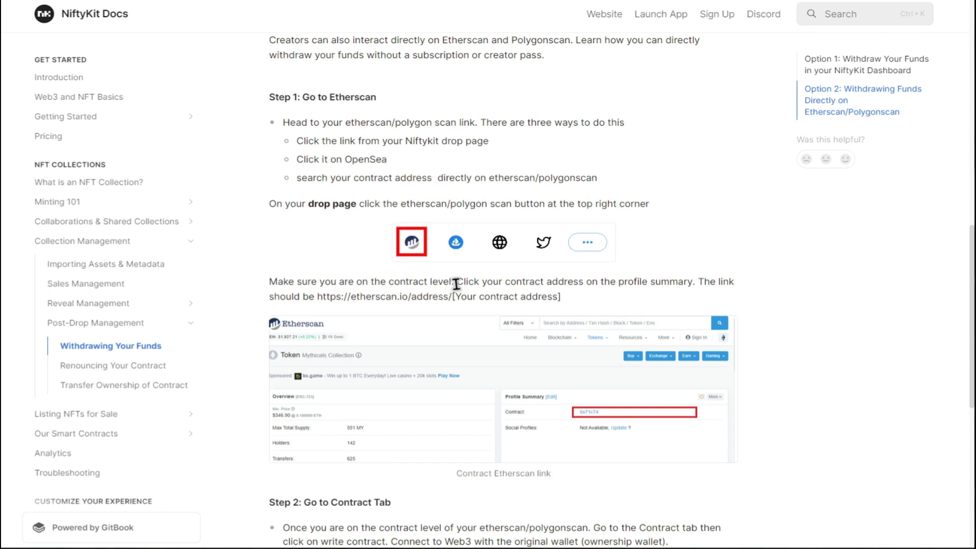
{"action": "mouse_move", "coordinate": [619, 293]}
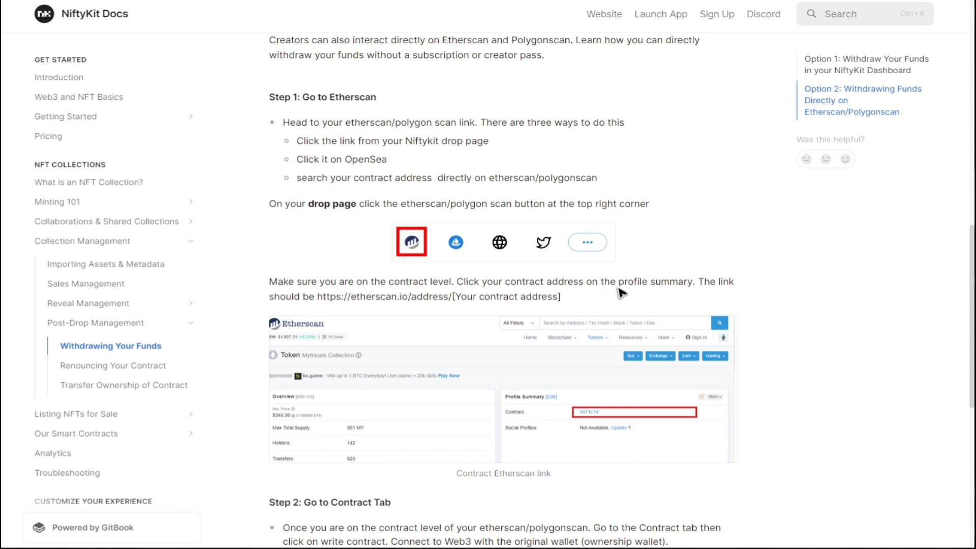
{"action": "mouse_move", "coordinate": [281, 313]}
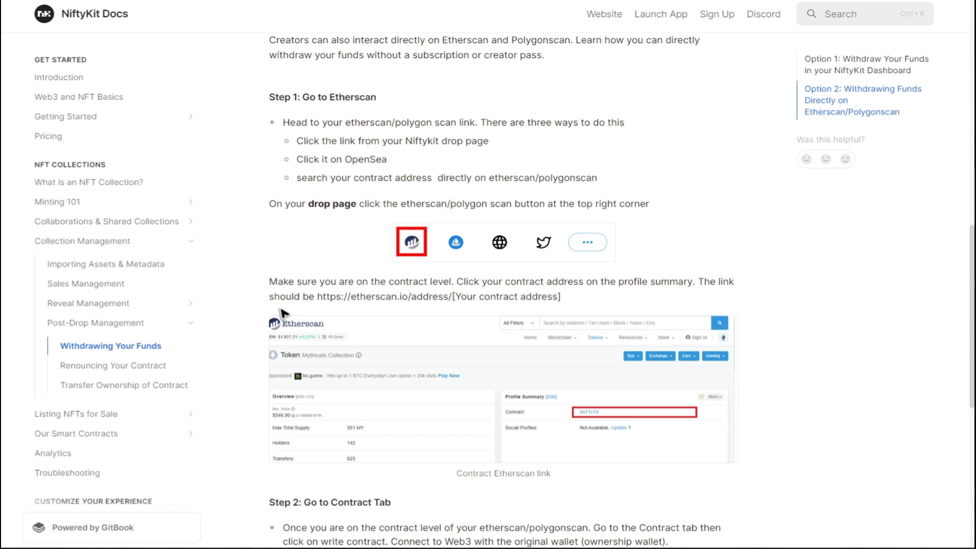
{"action": "mouse_move", "coordinate": [401, 311]}
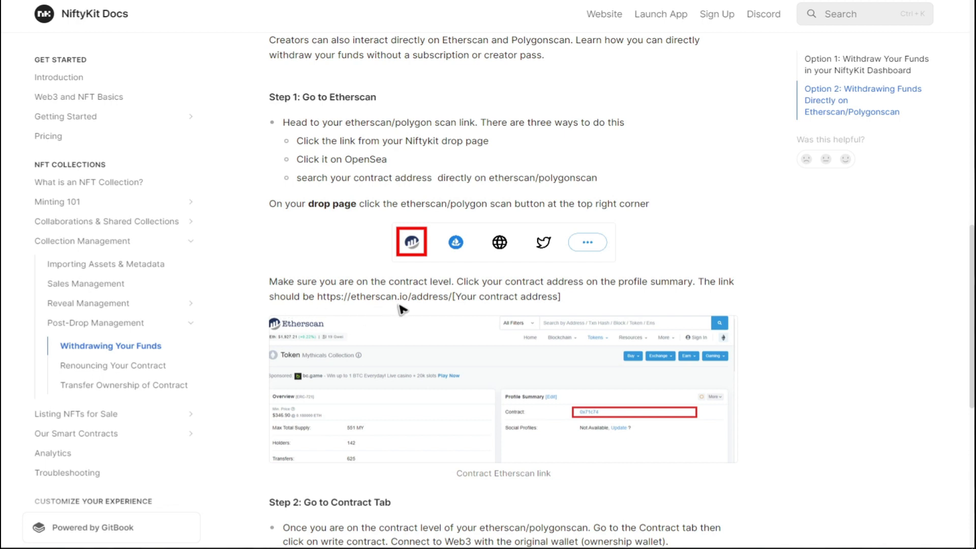
{"action": "mouse_move", "coordinate": [501, 301]}
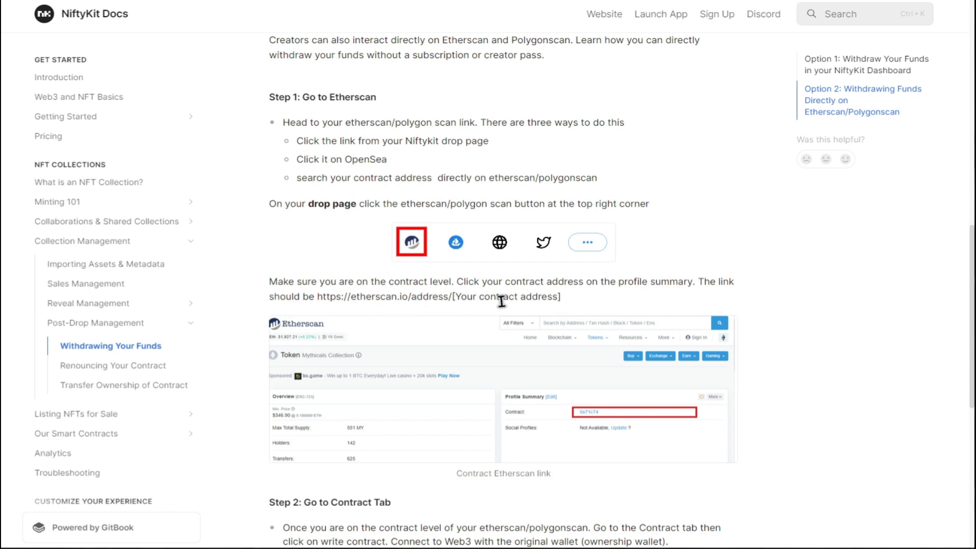
{"action": "scroll", "scroll_direction": "down", "scroll_amount": 3}
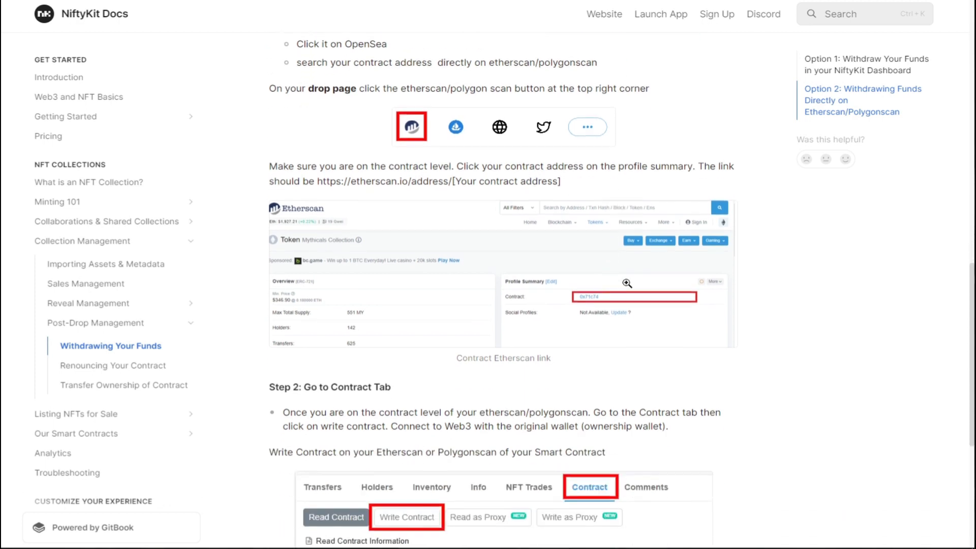
{"action": "scroll", "scroll_direction": "down", "scroll_amount": 3}
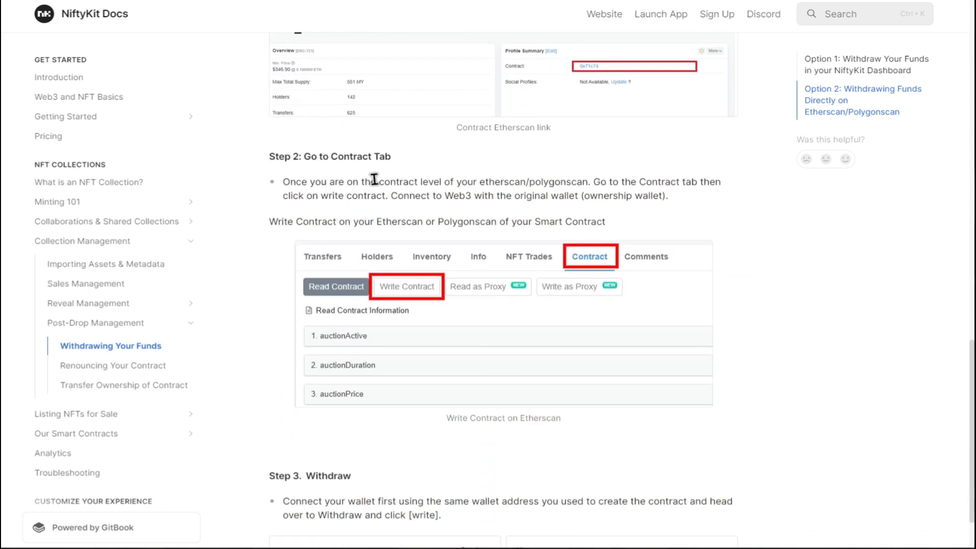
{"action": "mouse_move", "coordinate": [421, 195]}
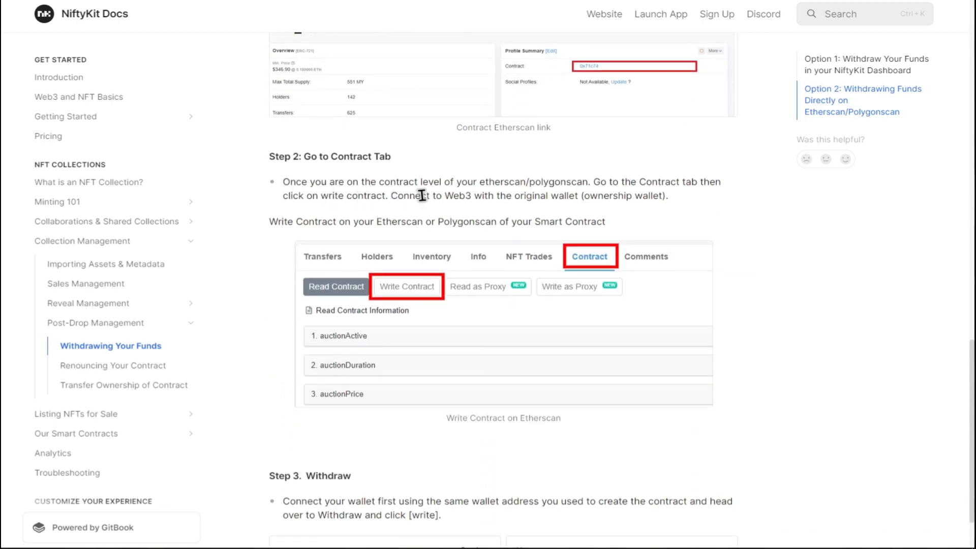
{"action": "mouse_move", "coordinate": [636, 195]}
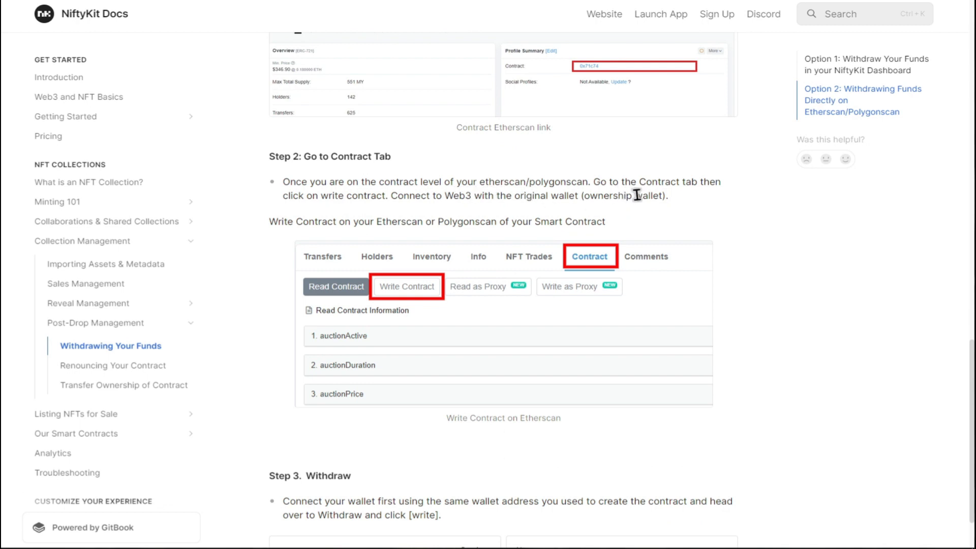
{"action": "mouse_move", "coordinate": [336, 211]}
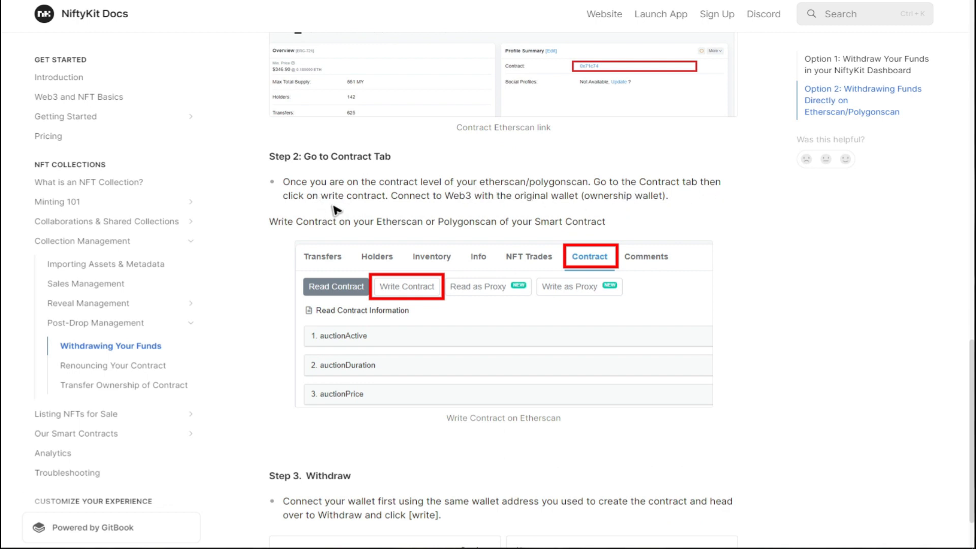
{"action": "mouse_move", "coordinate": [461, 213]}
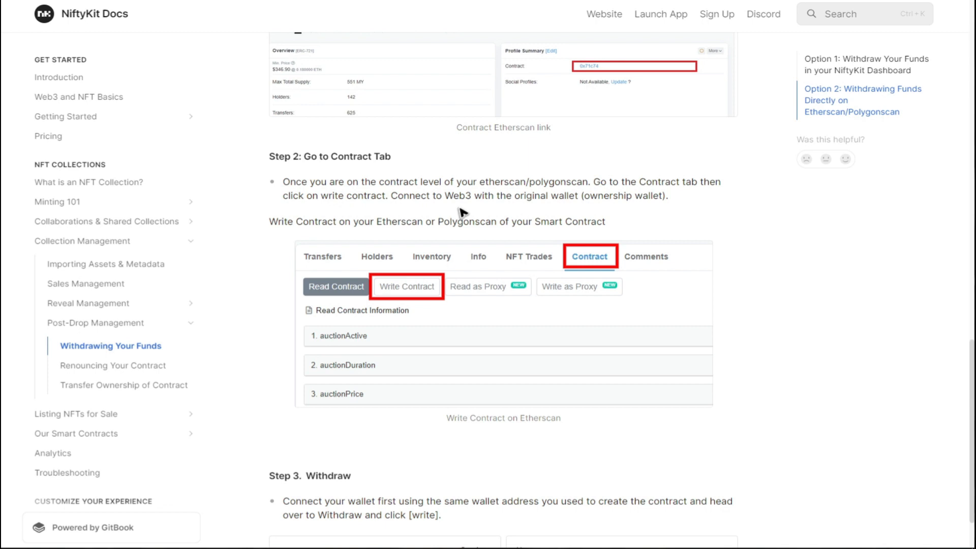
{"action": "mouse_move", "coordinate": [616, 221]}
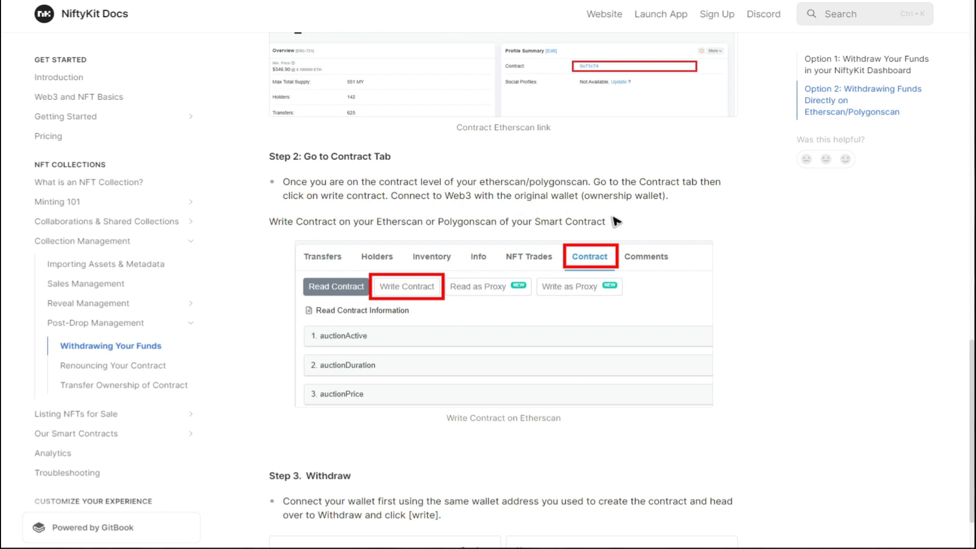
{"action": "mouse_move", "coordinate": [349, 240]}
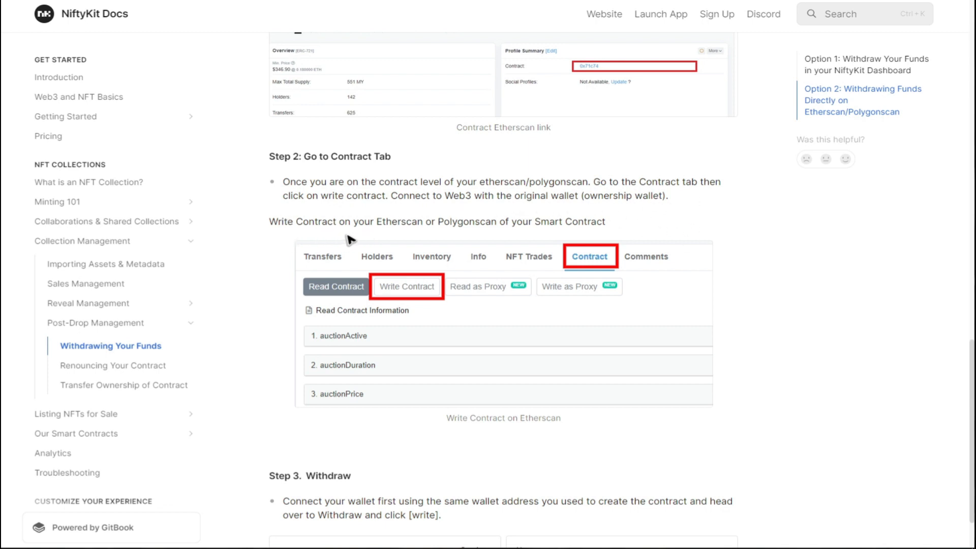
{"action": "mouse_move", "coordinate": [494, 238]}
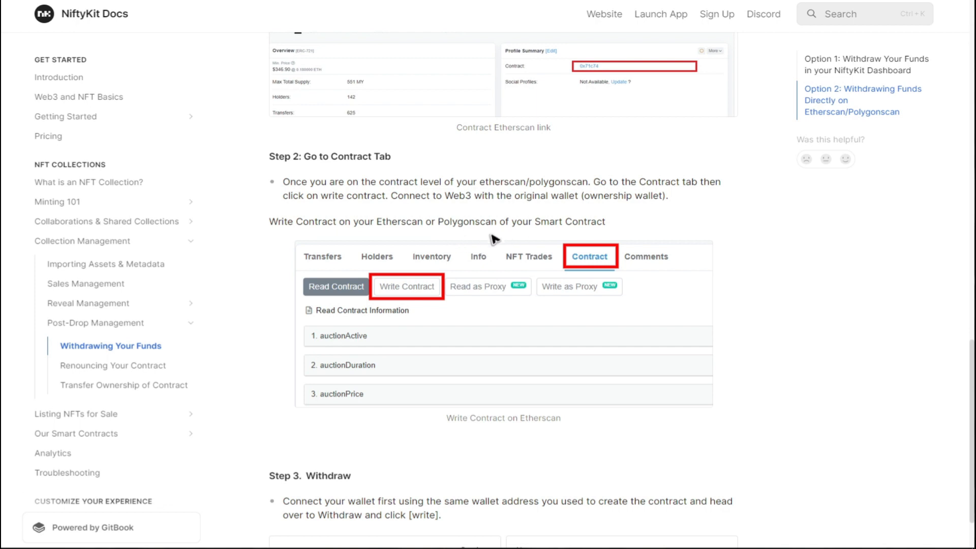
{"action": "scroll", "scroll_direction": "down", "scroll_amount": 3}
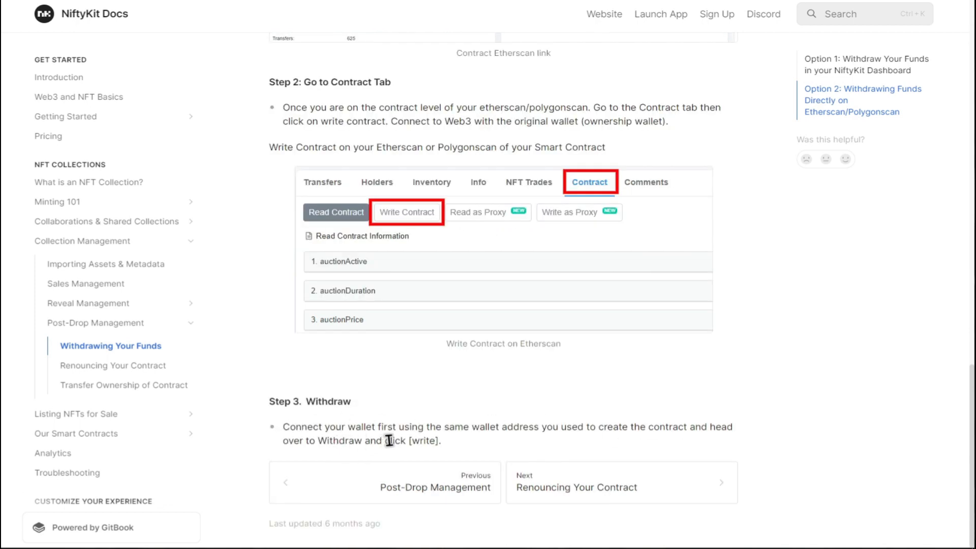
{"action": "mouse_move", "coordinate": [563, 439]}
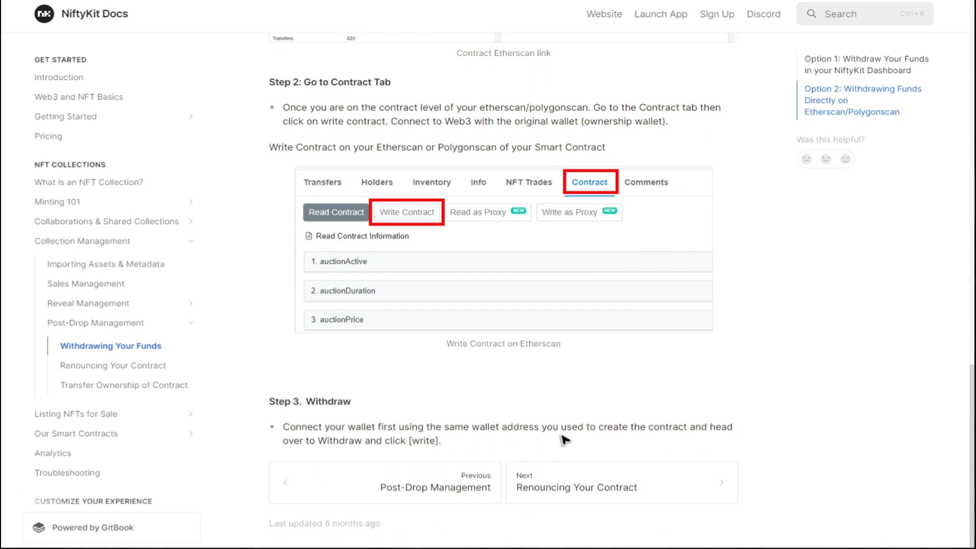
{"action": "mouse_move", "coordinate": [305, 441]}
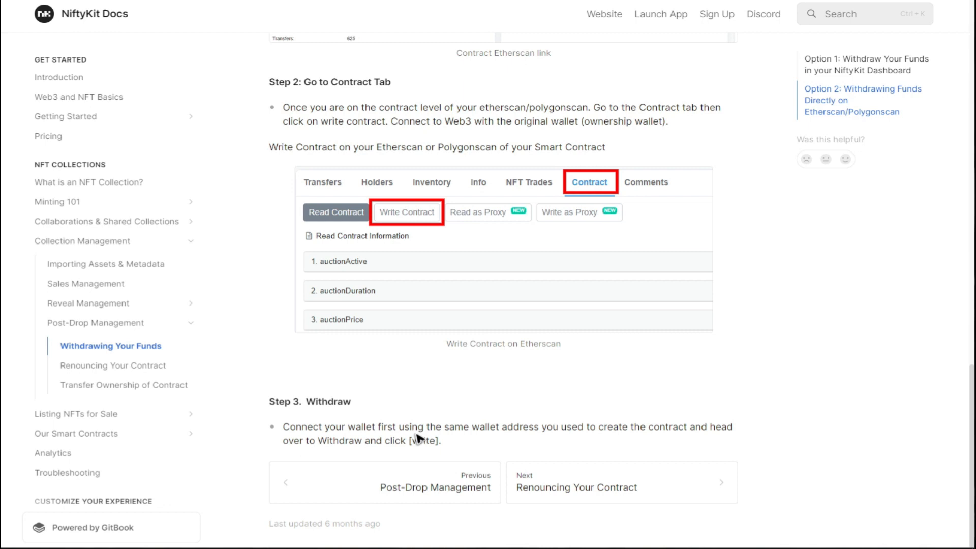
{"action": "mouse_move", "coordinate": [534, 419]}
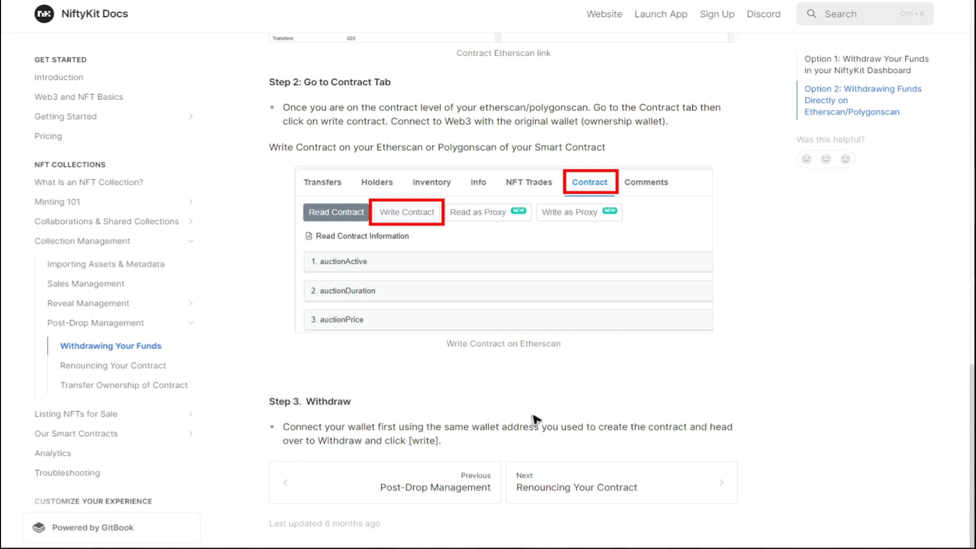